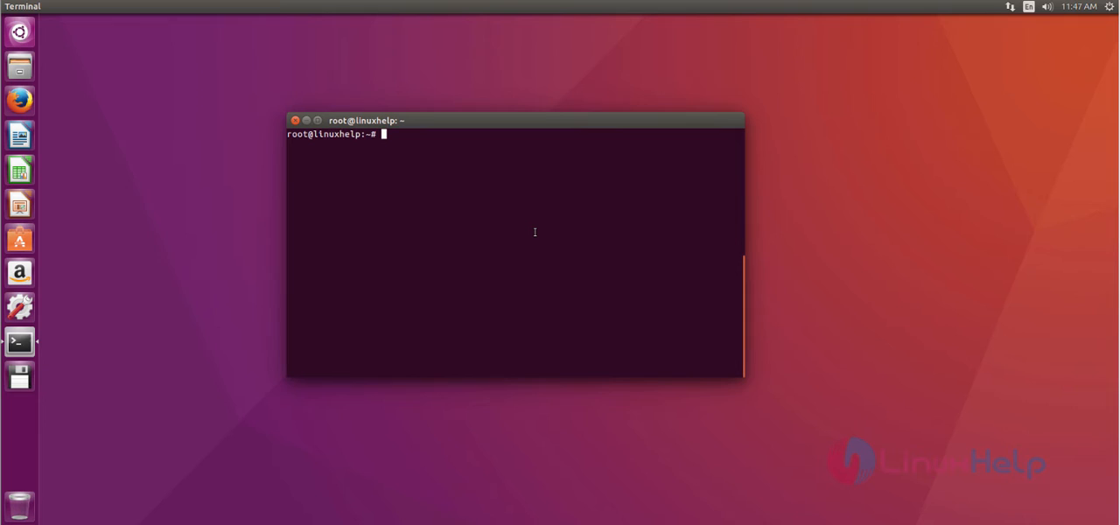
- Add the ppa:webupd8team/java repository with add-apt-repository and queue an apt-get update
{"action": "type", "text": "add-apt-repository ppa:webupd8team/java"}
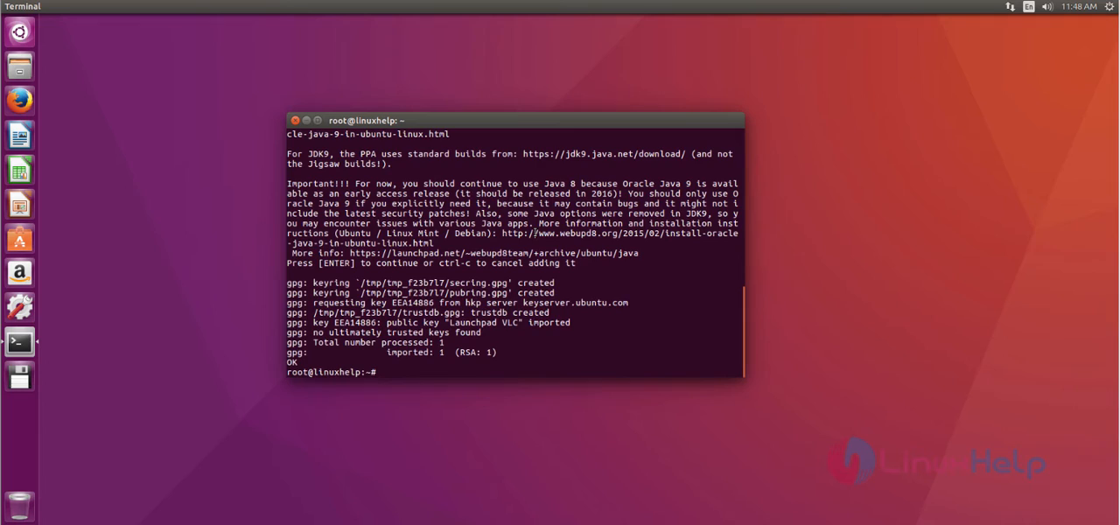
{"action": "type", "text": "apt-get update"}
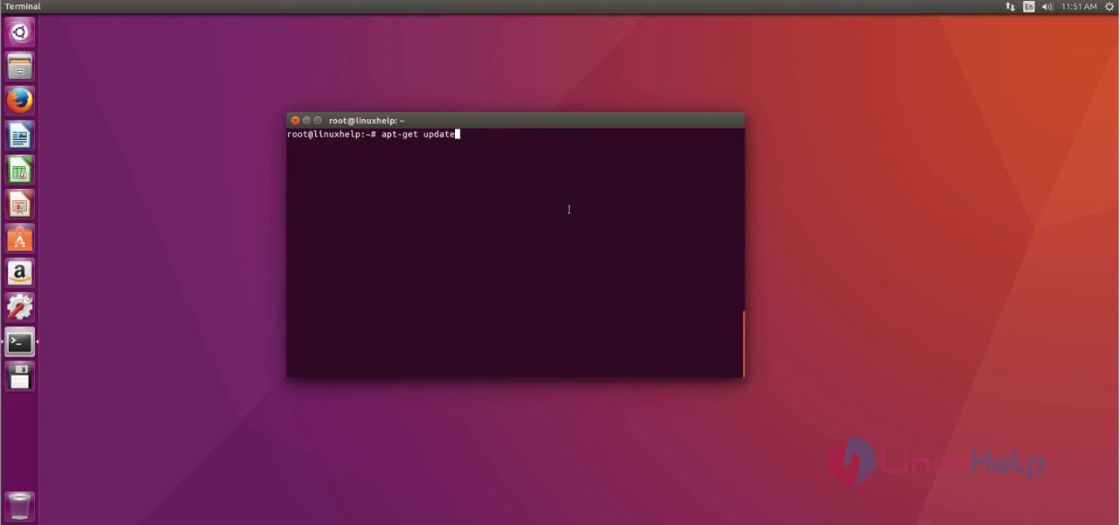
{"action": "mouse_move", "coordinate": [537, 186]}
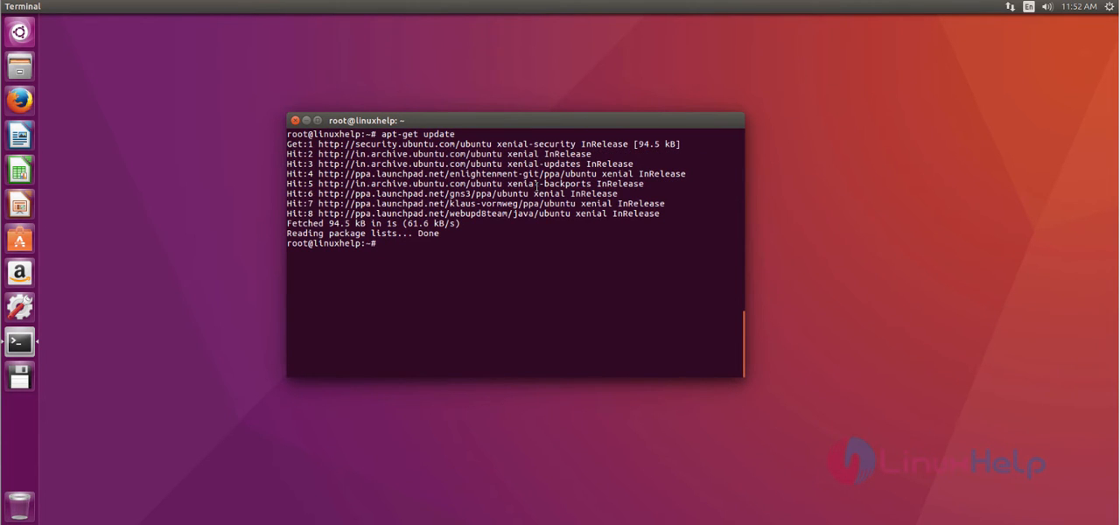
- Install oracle-java7-installer with apt-get, then clear the Terminal output
{"action": "type", "text": "apt-get install oracle-java7-installer"}
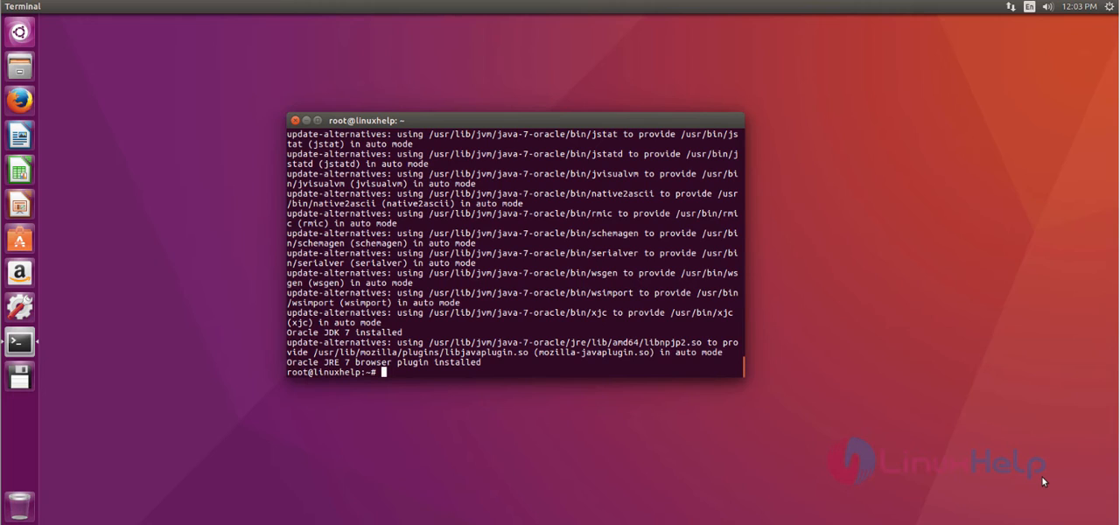
{"action": "type", "text": "clear"}
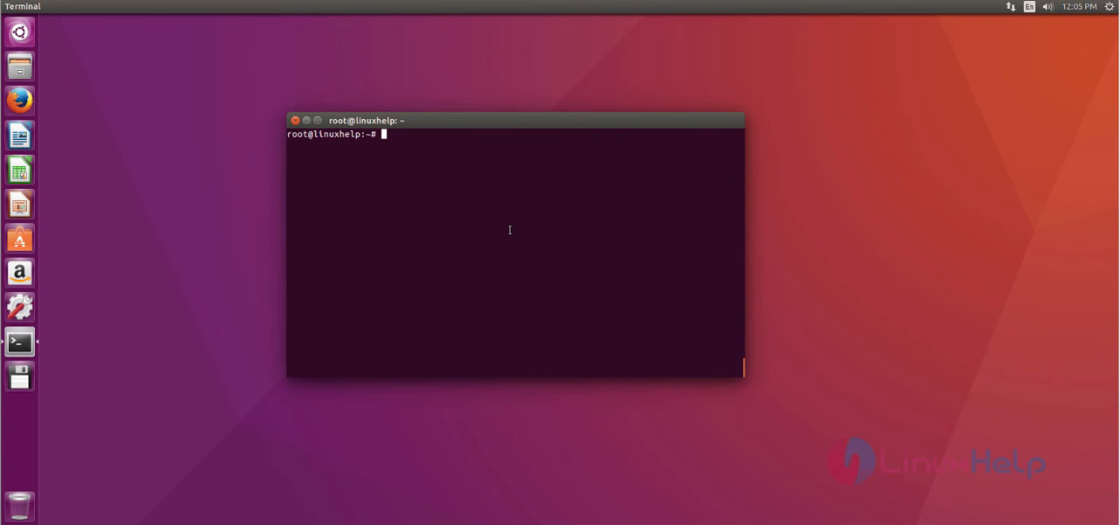
- Change directory to /home/user1/Downloads to fetch the WebStorm-2016.2.tar.gz archive
{"action": "type", "text": "cd"}
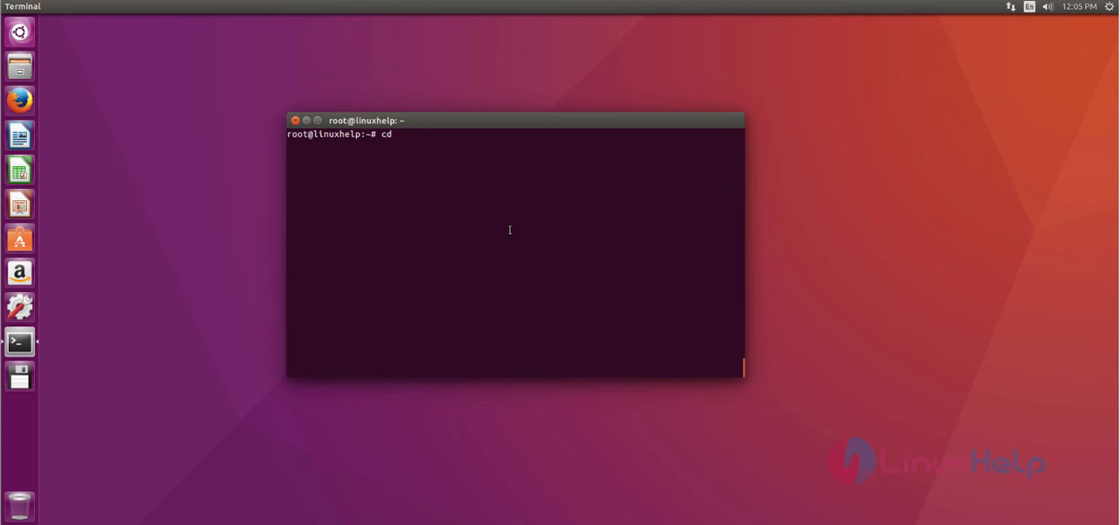
{"action": "type", "text": "/home/"}
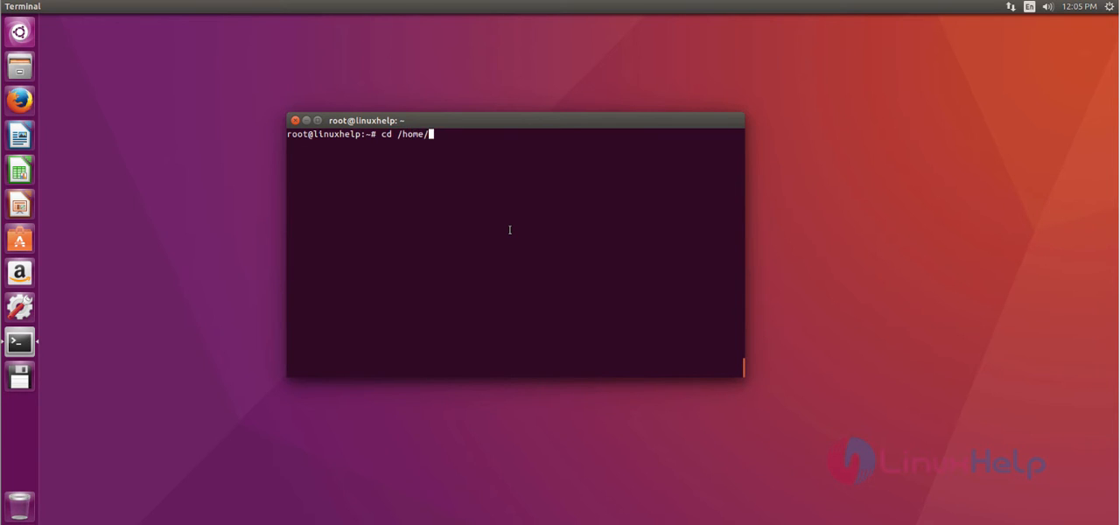
{"action": "type", "text": "user1/Downloads/"}
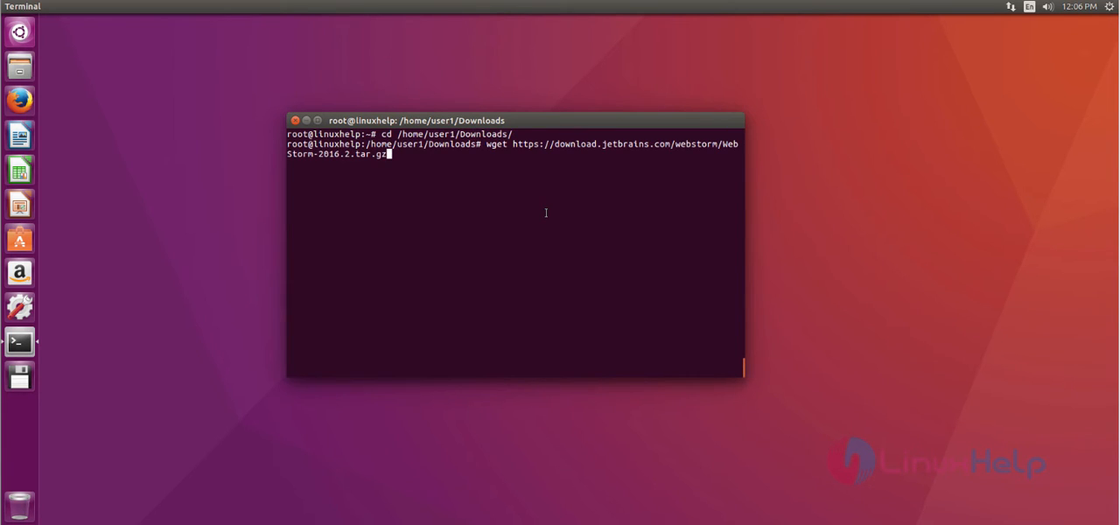
{"action": "mouse_move", "coordinate": [521, 168]}
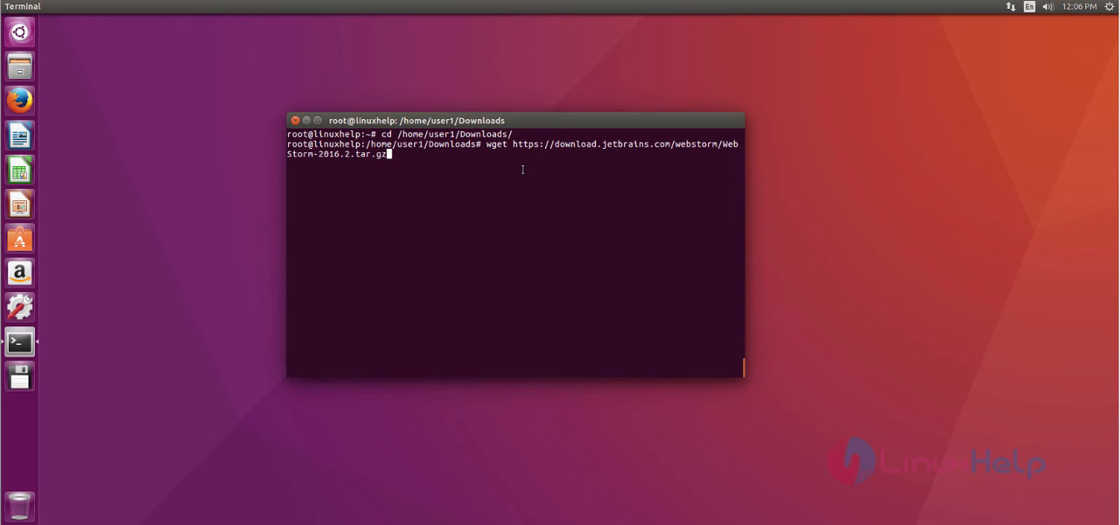
{"action": "mouse_move", "coordinate": [522, 192]}
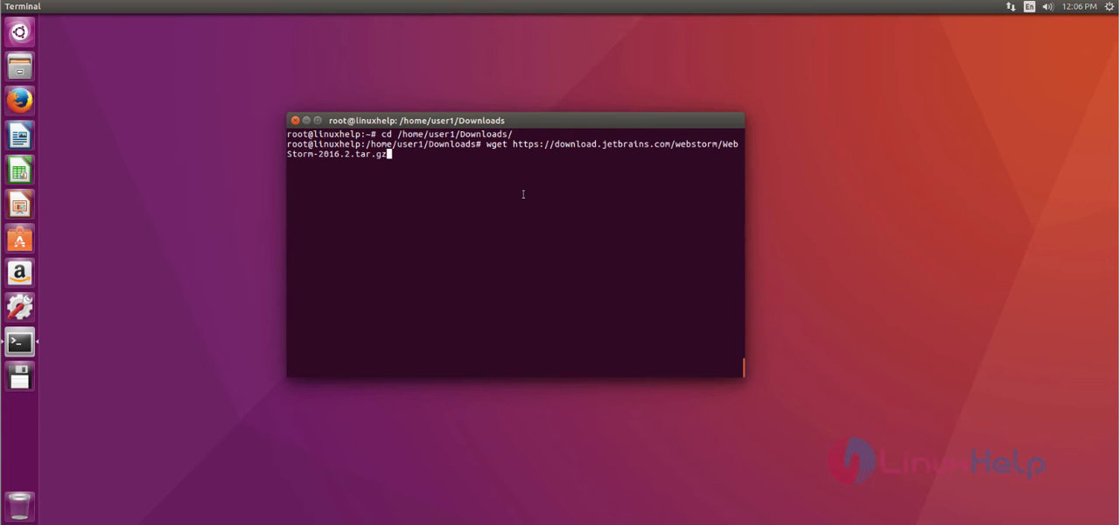
{"action": "mouse_move", "coordinate": [483, 169]}
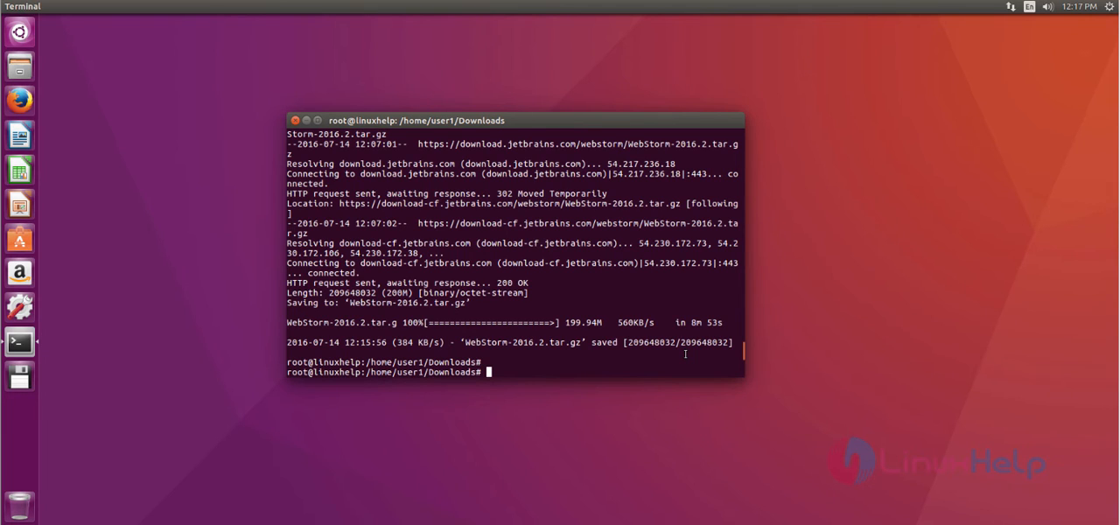
- Extract WebStorm-2016.2.tar.gz with tar xfz and list the resulting folder
{"action": "type", "text": "tar xfz WebStorm-2016.2.tar.gz"}
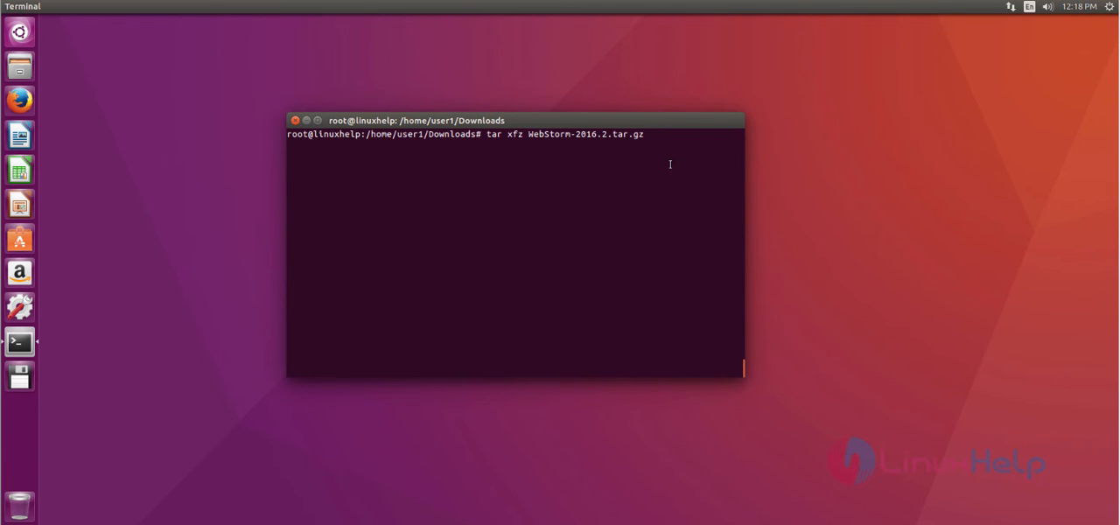
{"action": "key", "text": "Return"}
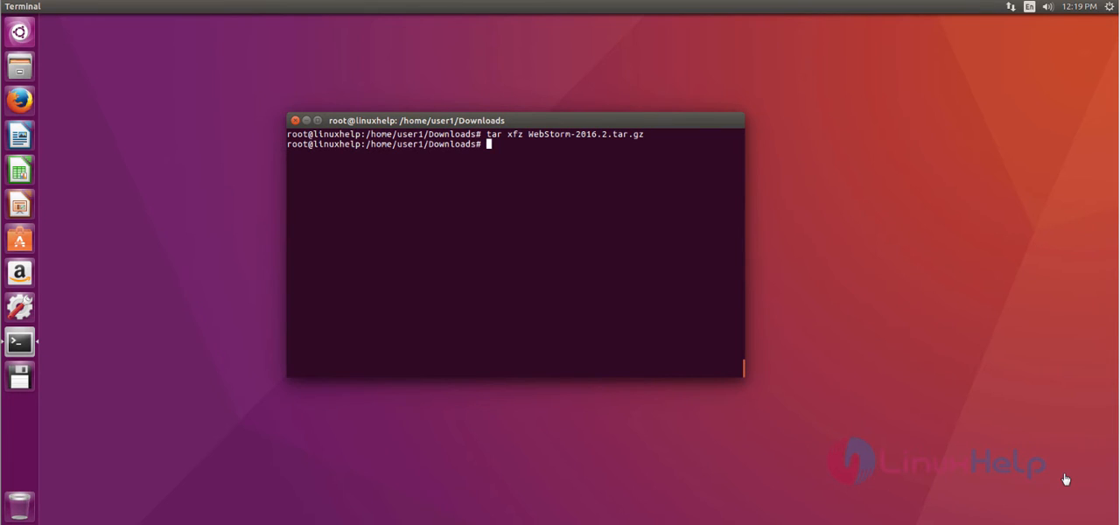
{"action": "mouse_move", "coordinate": [609, 231]}
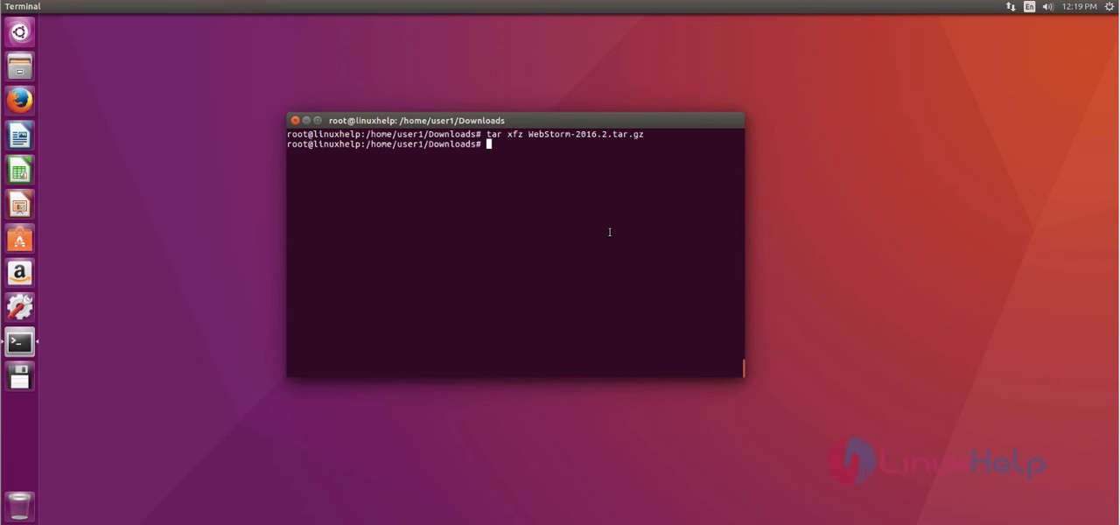
{"action": "type", "text": "ls"}
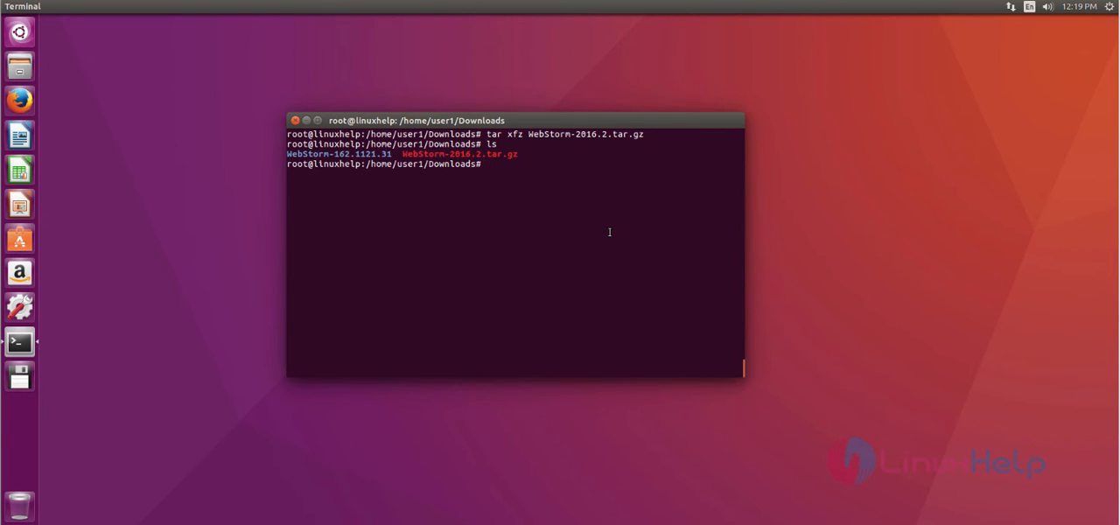
- Enter WebStorm-162.1121.31 and its bin directory, listing webstorm.sh among the files
{"action": "type", "text": "cd WebStorm-162.1121.31/"}
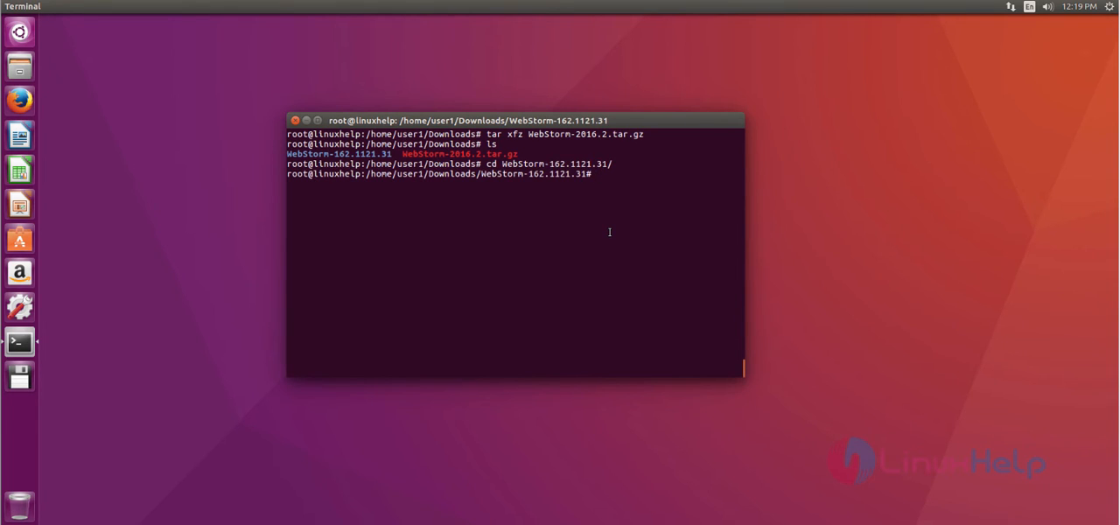
{"action": "type", "text": "ls"}
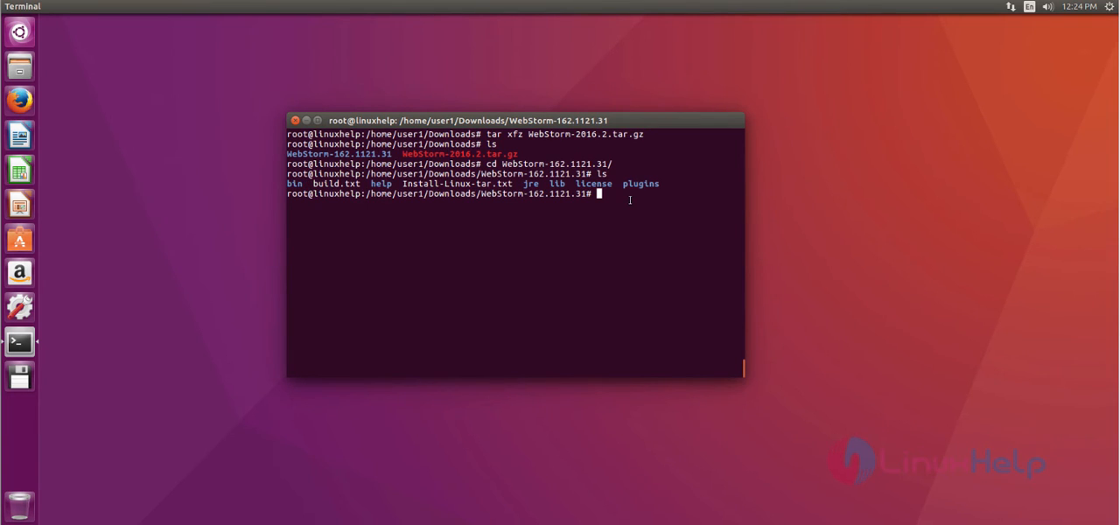
{"action": "type", "text": "cd bin/"}
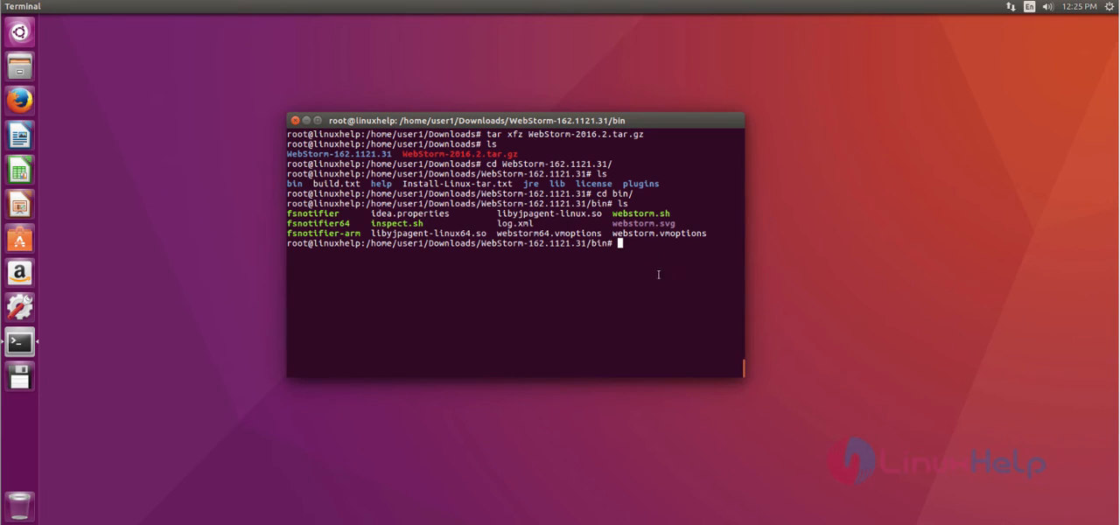
{"action": "mouse_move", "coordinate": [647, 261]}
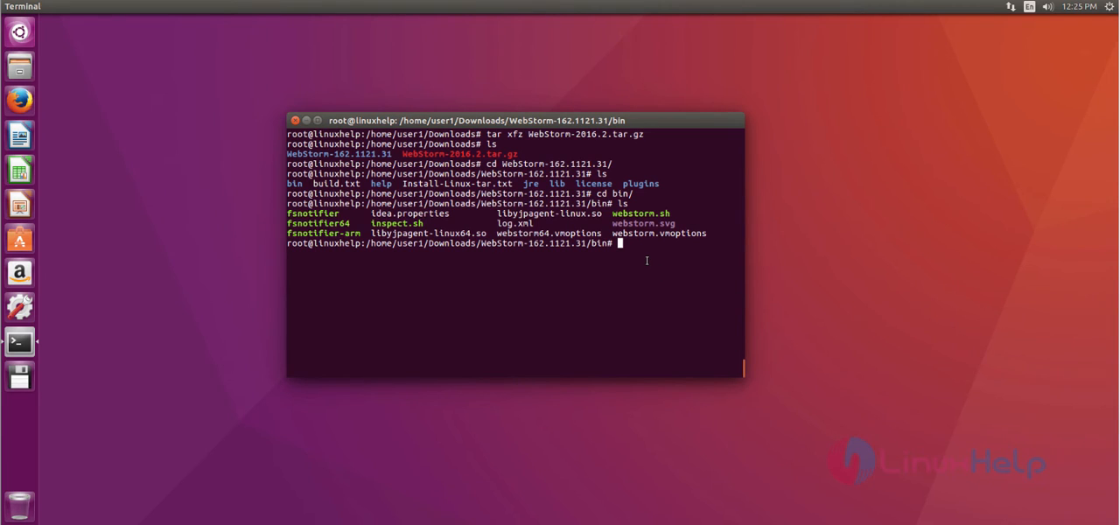
- Run chmod -R 755 on webstorm.sh and launch it with ./webstorm.sh
{"action": "type", "text": "chmod -R 755 webstorm.sh"}
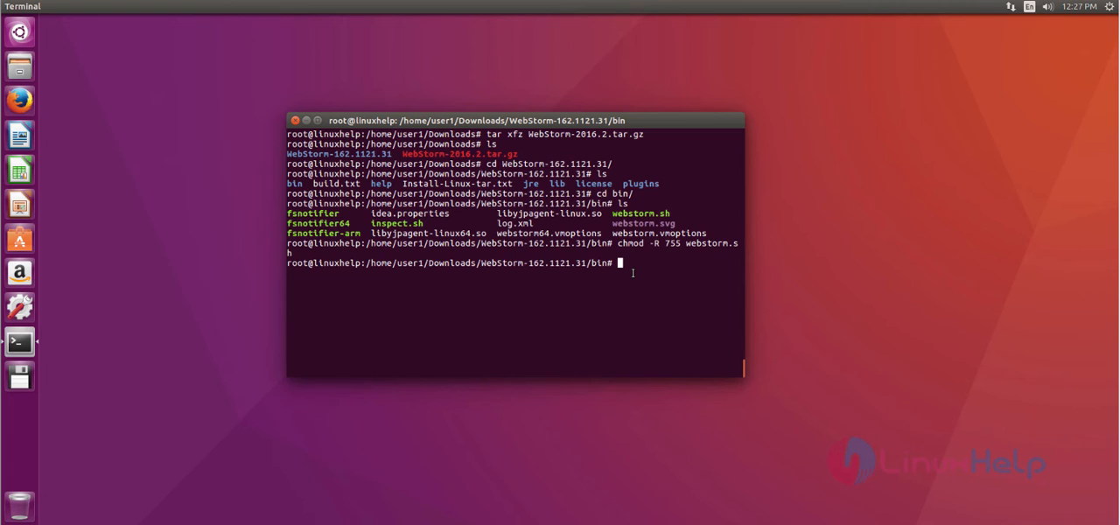
{"action": "type", "text": "./webstorm.sh"}
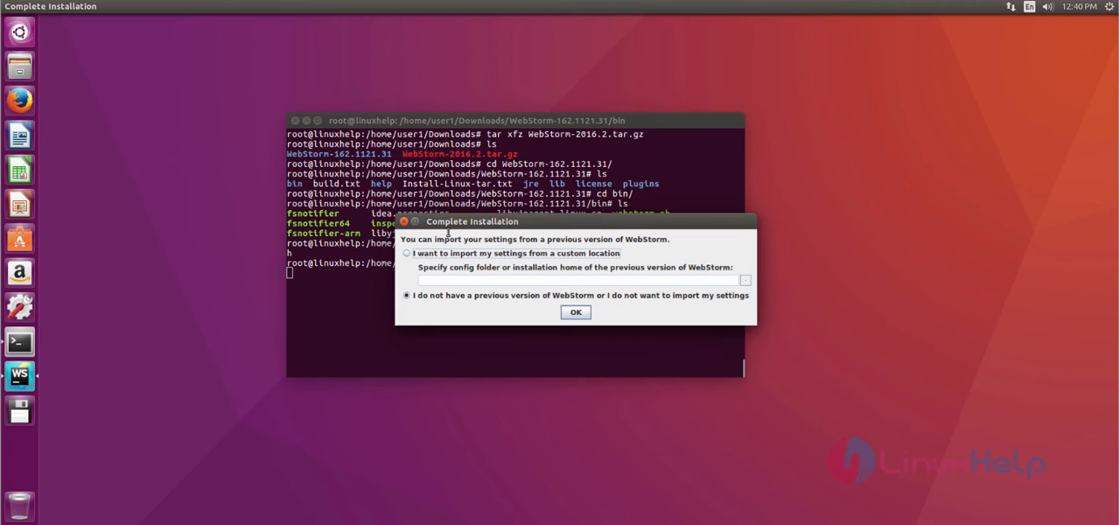
- Start without importing previous settings and accept the JetBrains privacy policy
{"action": "left_click", "coordinate": [575, 312]}
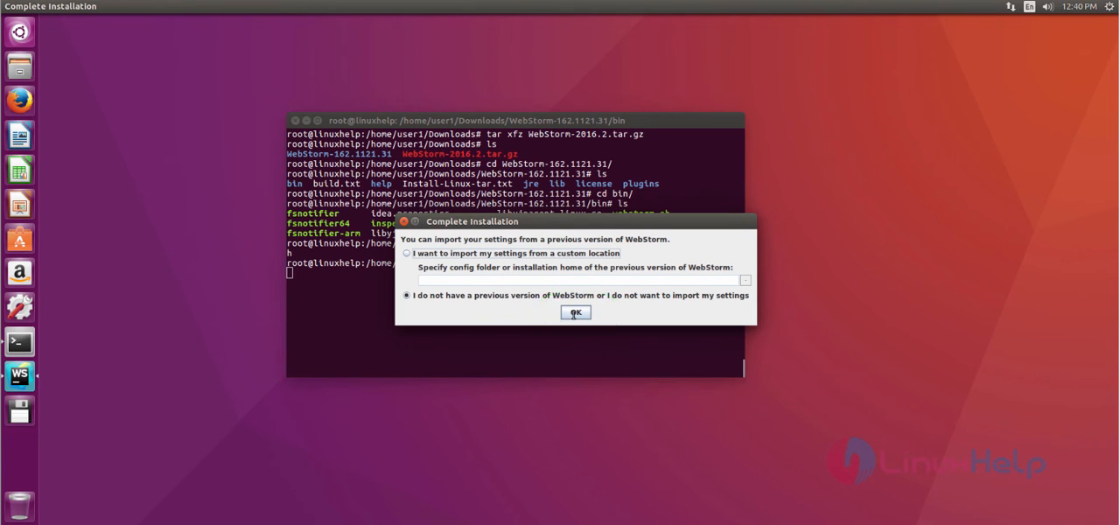
{"action": "left_click", "coordinate": [576, 313]}
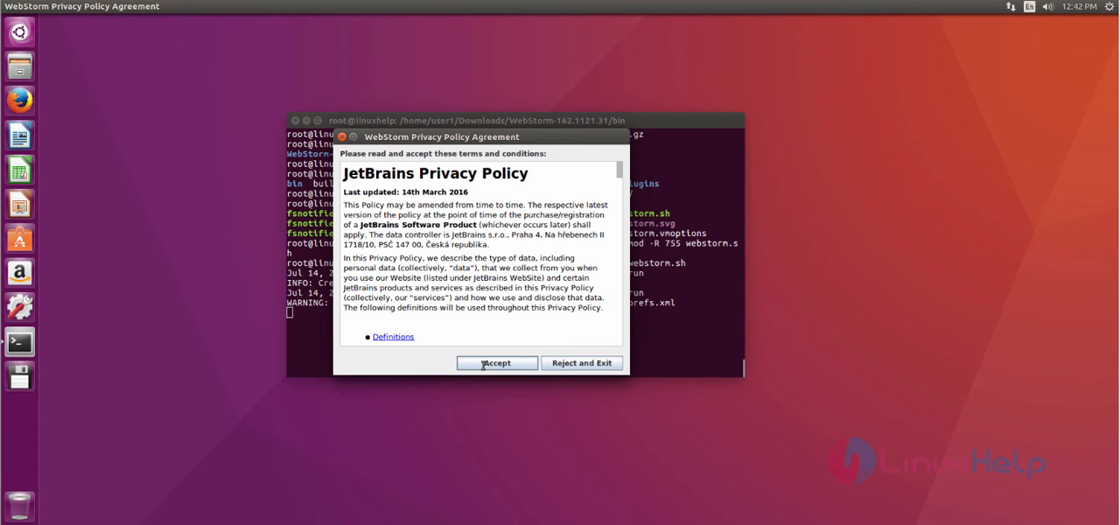
{"action": "left_click", "coordinate": [497, 362]}
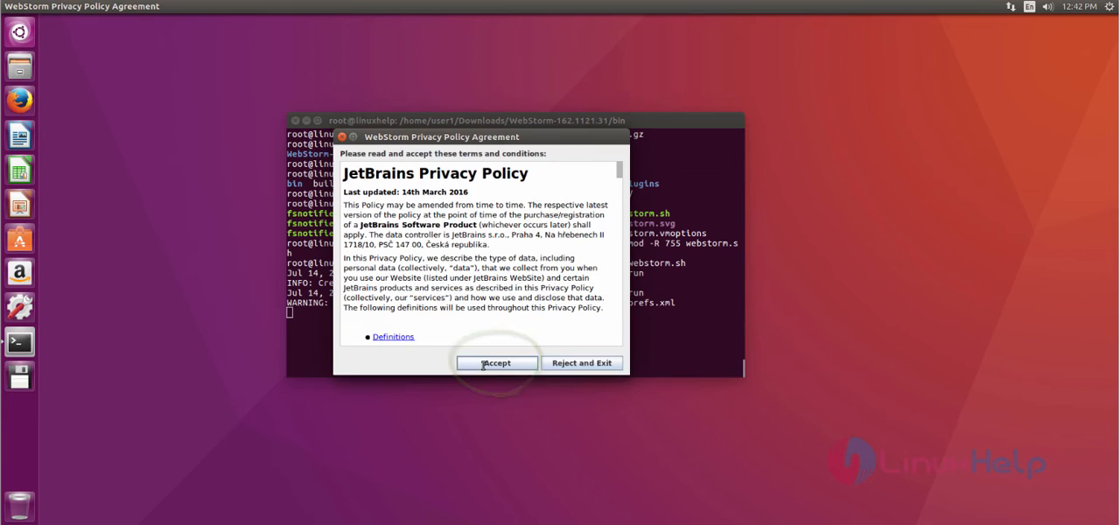
{"action": "left_click", "coordinate": [497, 362]}
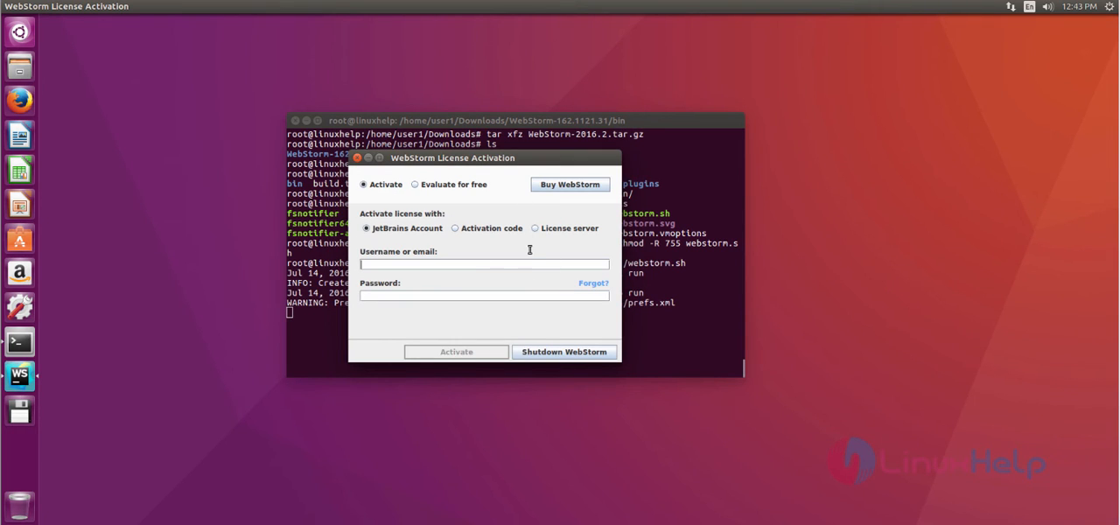
{"action": "mouse_move", "coordinate": [528, 251]}
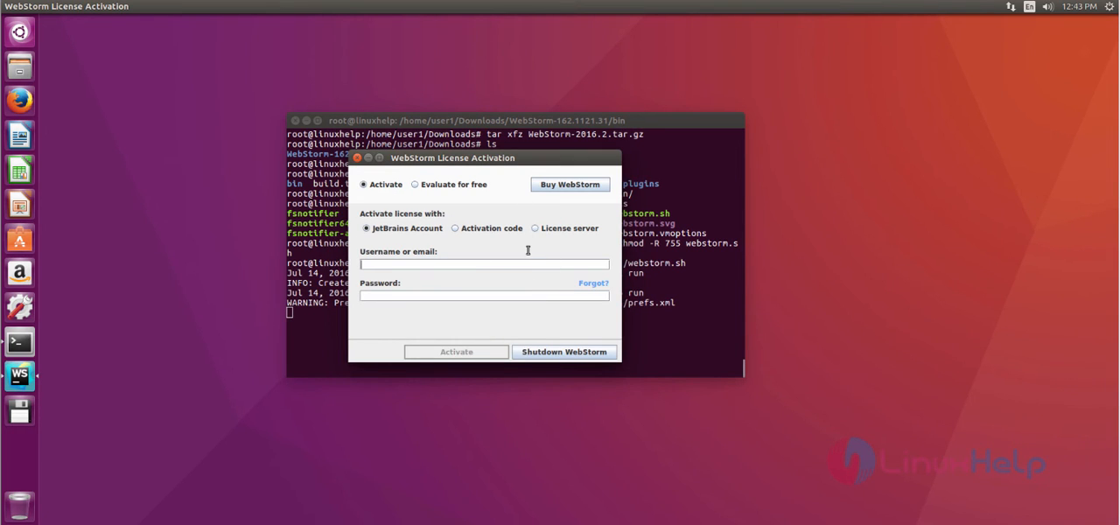
{"action": "mouse_move", "coordinate": [419, 184]}
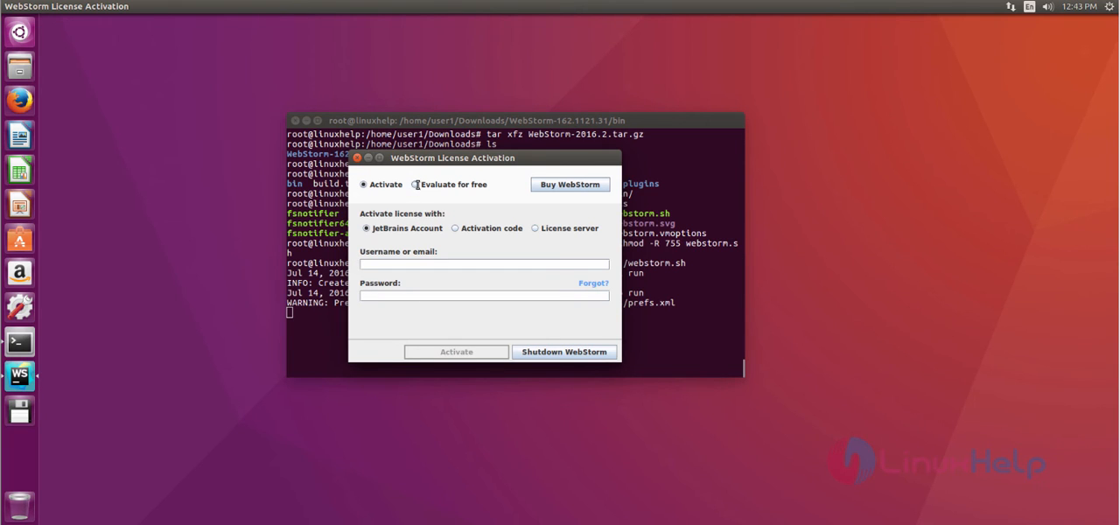
- Choose Evaluate for free, start the 30-day evaluation and accept its license agreement
{"action": "left_click", "coordinate": [417, 185]}
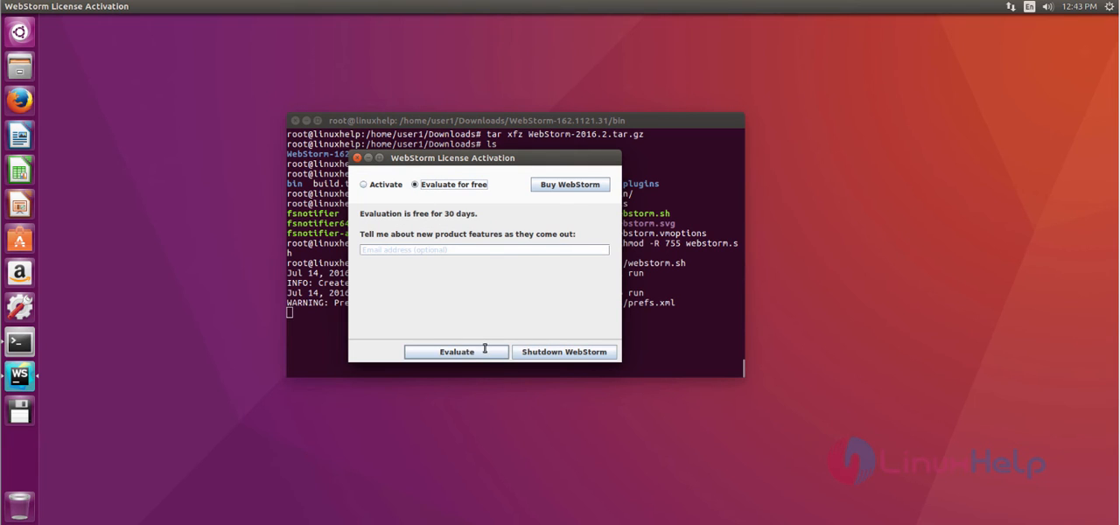
{"action": "left_click", "coordinate": [456, 352]}
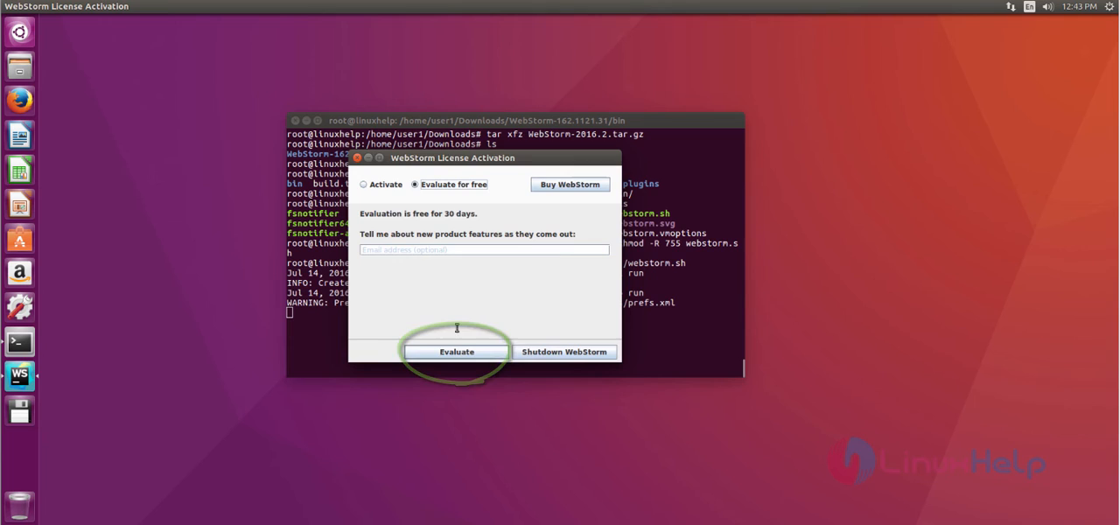
{"action": "left_click", "coordinate": [457, 351]}
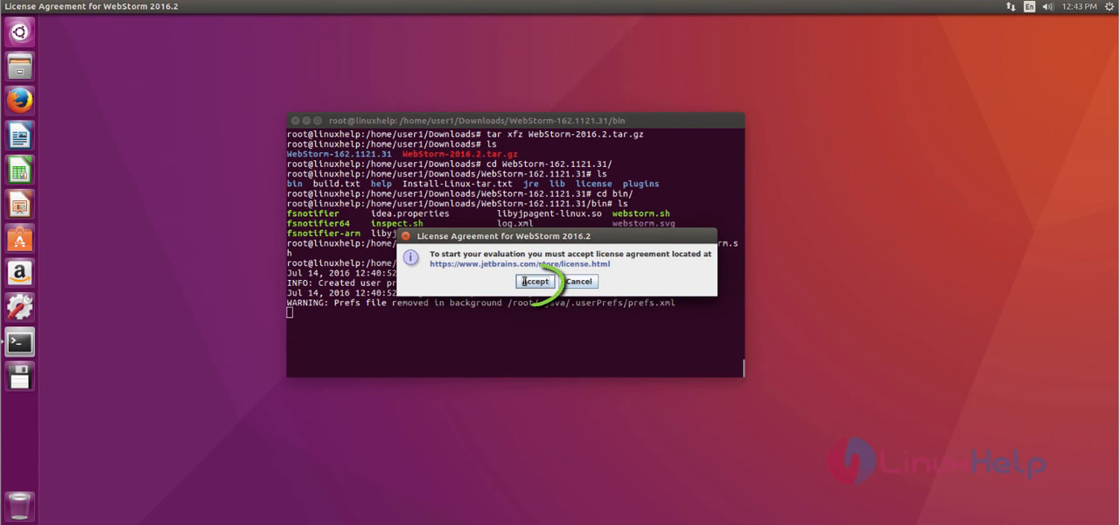
{"action": "left_click", "coordinate": [534, 280]}
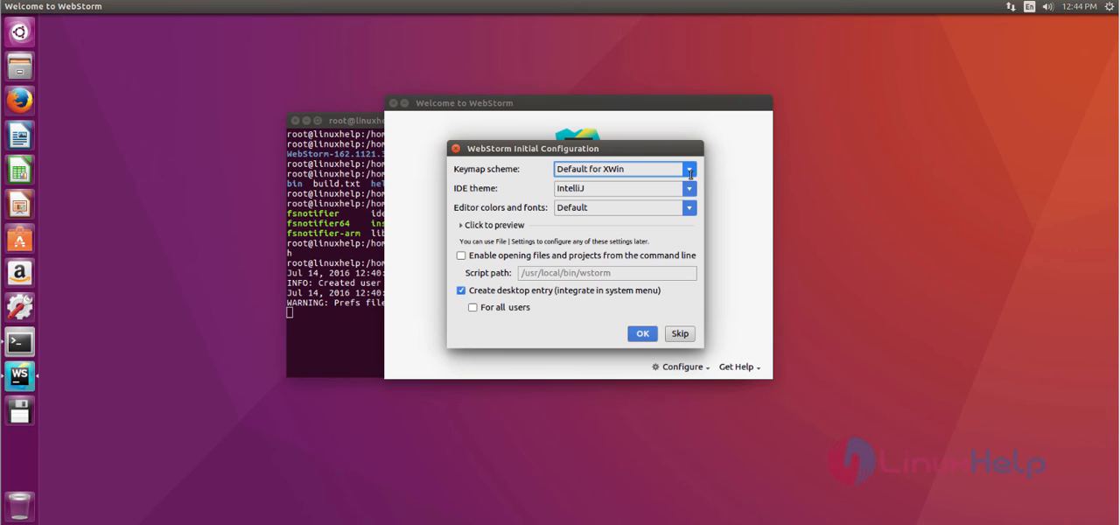
{"action": "mouse_move", "coordinate": [526, 312]}
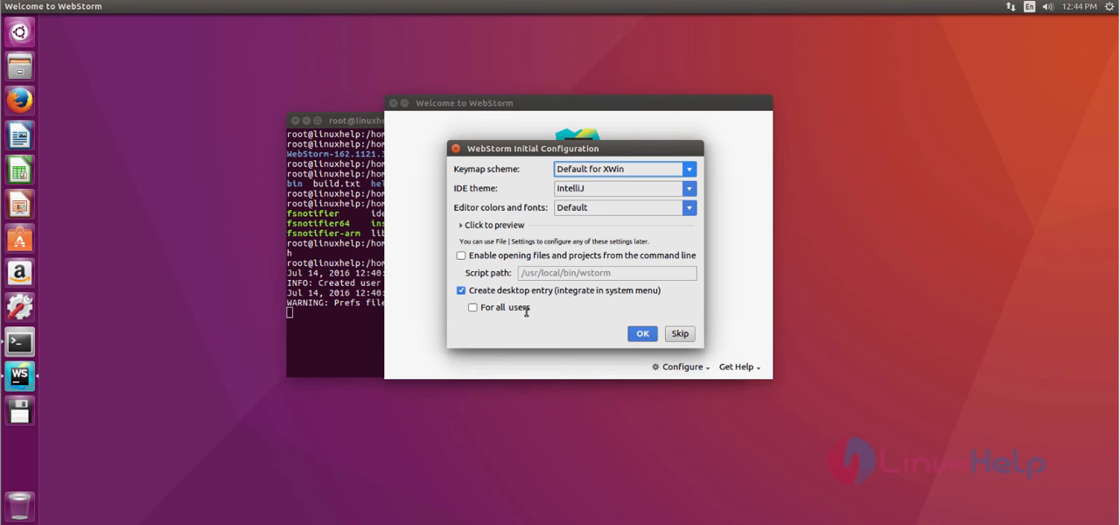
- Confirm the Initial Configuration with default keymap, theme and colours via OK
{"action": "left_click", "coordinate": [642, 333]}
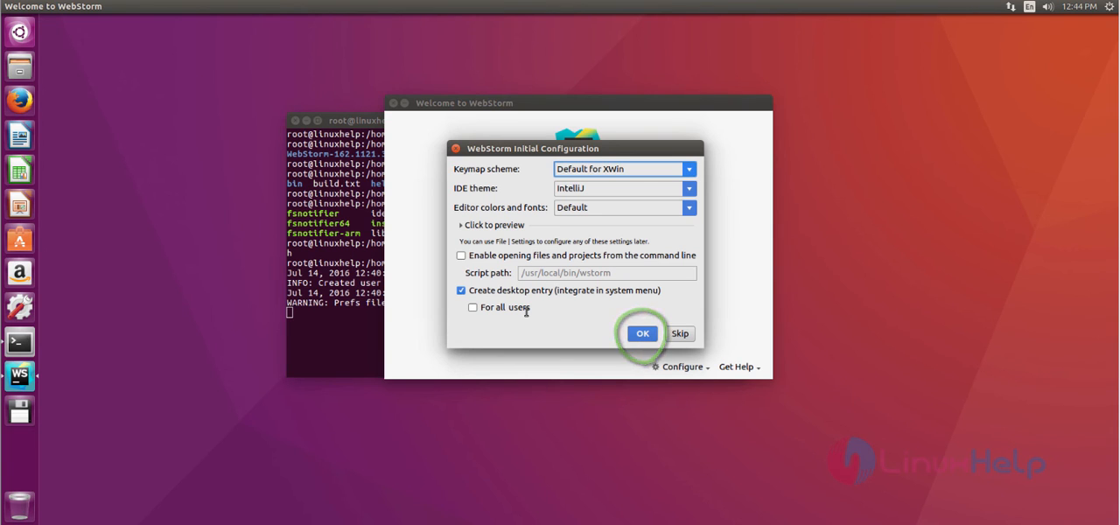
{"action": "left_click", "coordinate": [643, 333]}
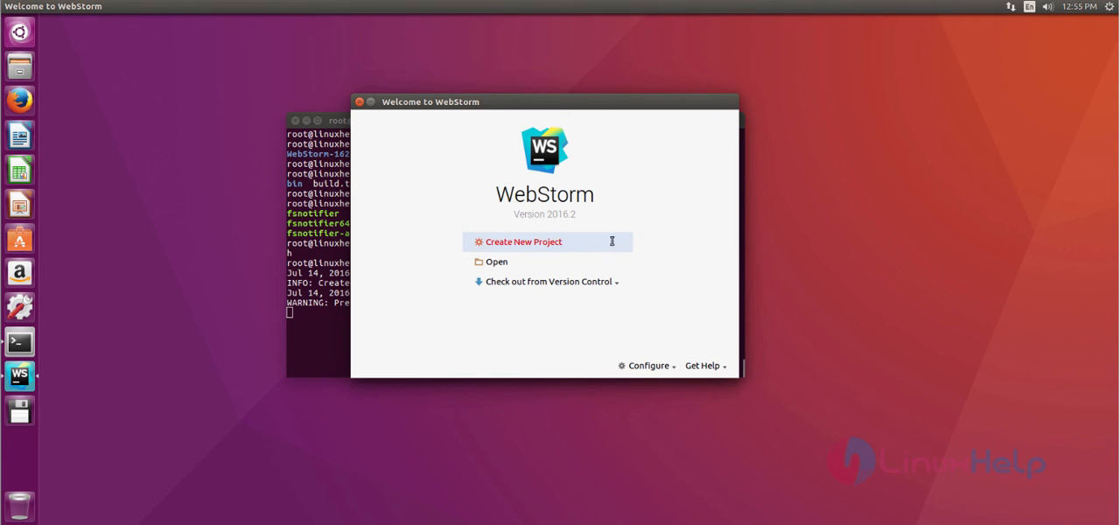
{"action": "mouse_move", "coordinate": [541, 241]}
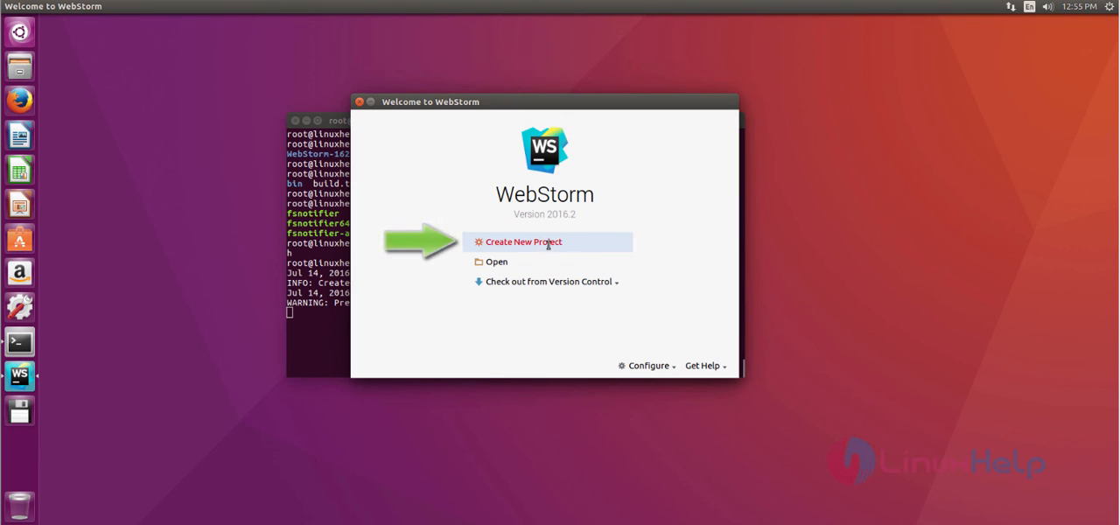
- Create a new Empty Project at the default /root/WebstormProjects/untitled location
{"action": "left_click", "coordinate": [522, 242]}
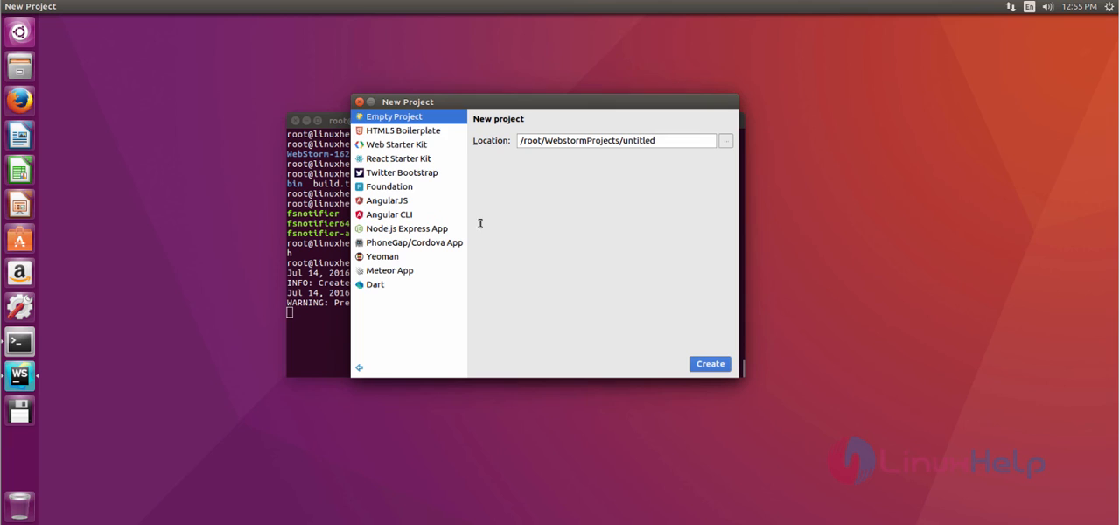
{"action": "mouse_move", "coordinate": [437, 167]}
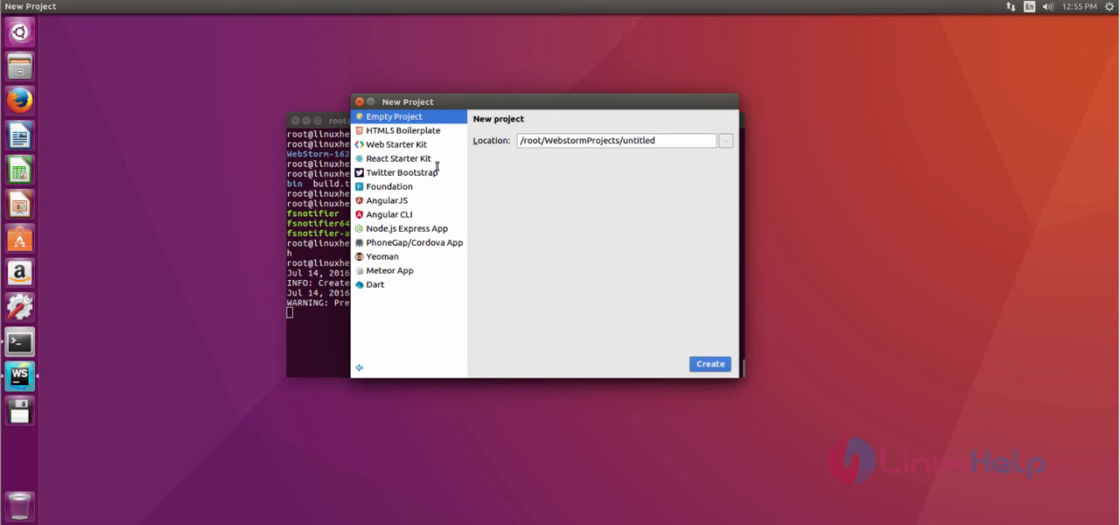
{"action": "mouse_move", "coordinate": [408, 123]}
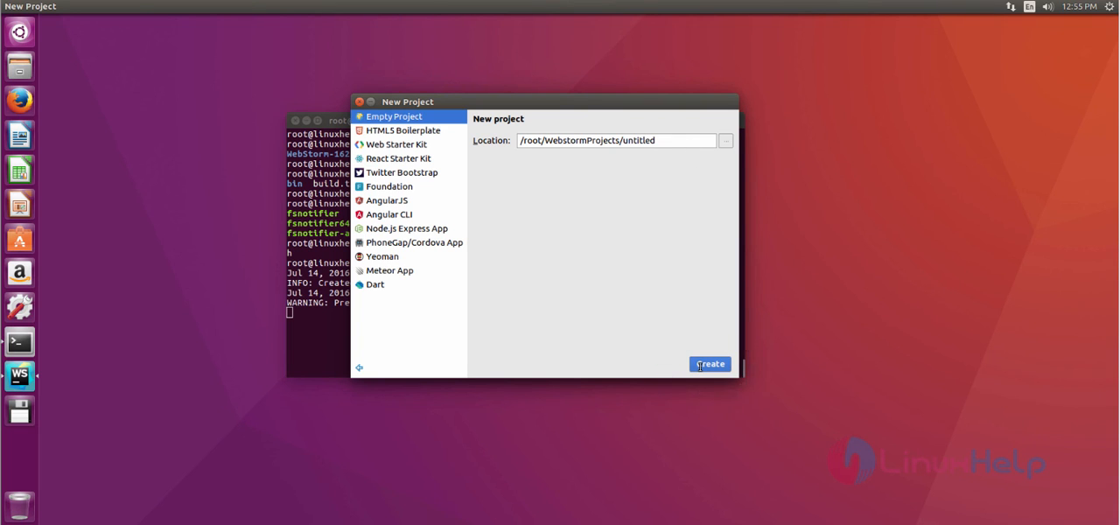
{"action": "left_click", "coordinate": [710, 364]}
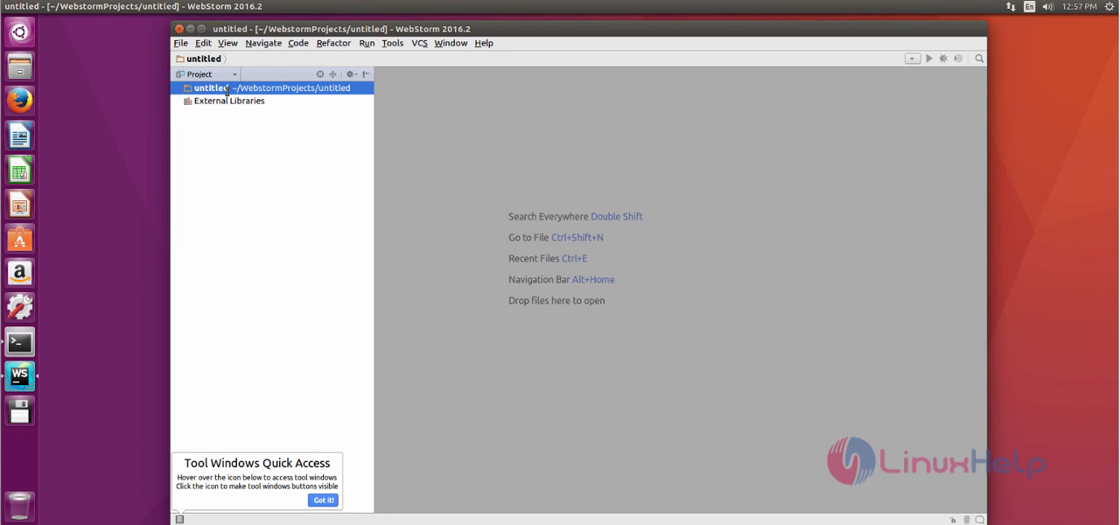
- Add a new HTML File named firsthtml to the untitled project folder via New > HTML File
{"action": "right_click", "coordinate": [223, 88]}
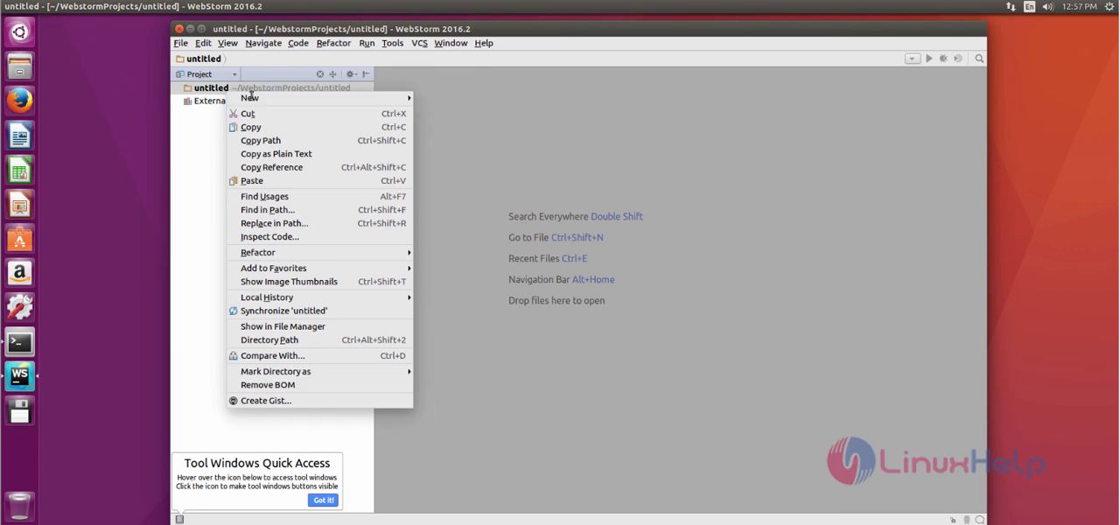
{"action": "left_click", "coordinate": [250, 98]}
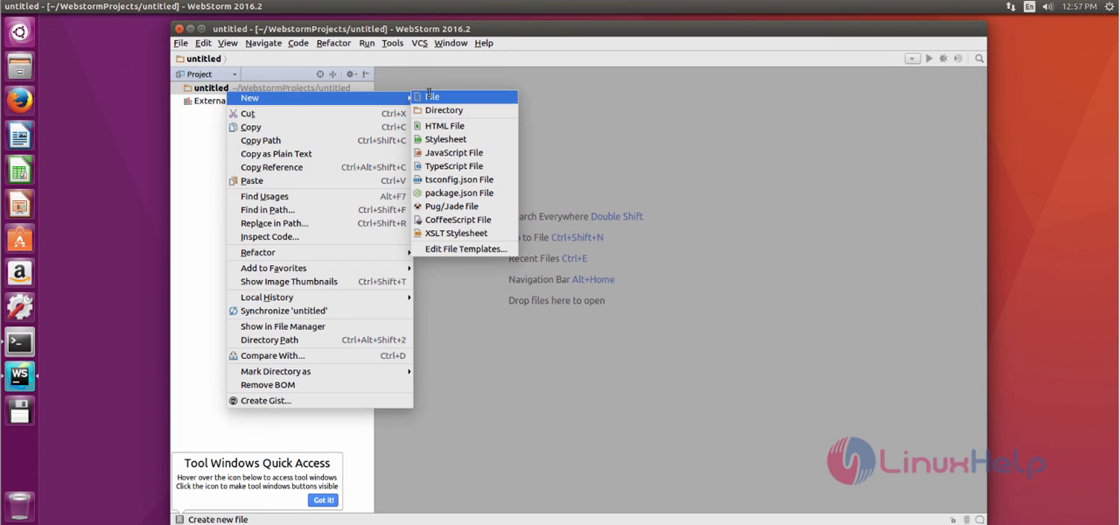
{"action": "mouse_move", "coordinate": [445, 125]}
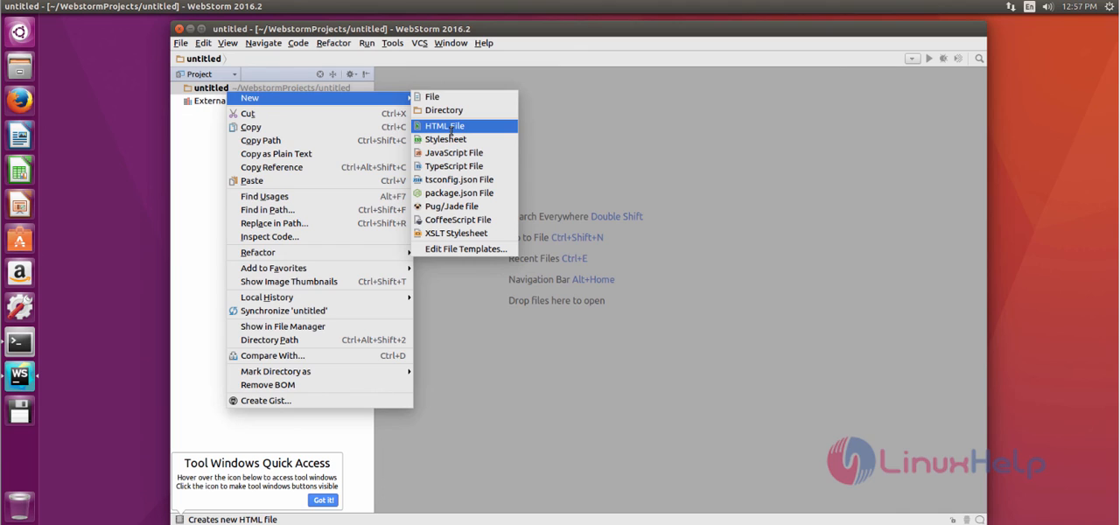
{"action": "left_click", "coordinate": [445, 125]}
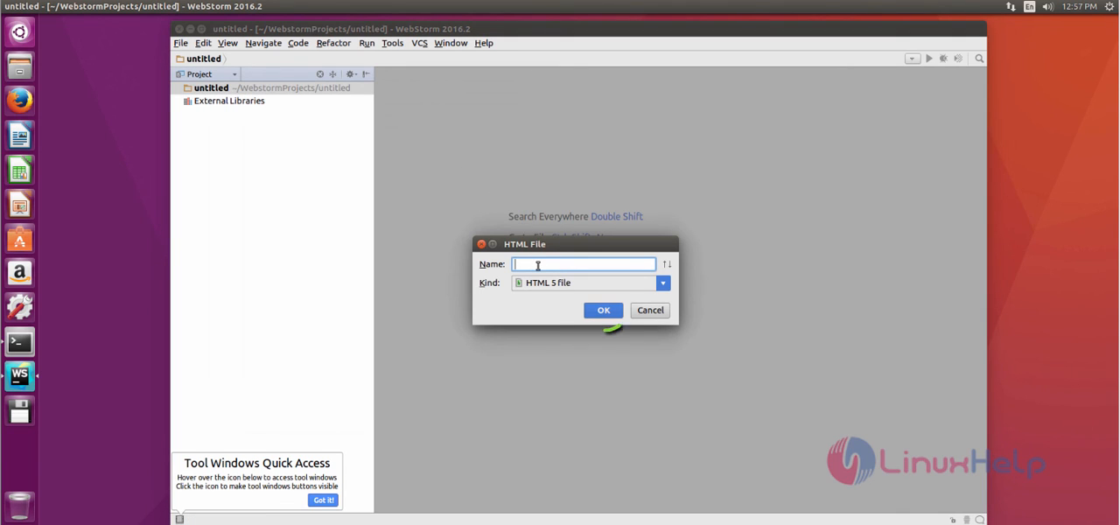
{"action": "type", "text": "firsthtml"}
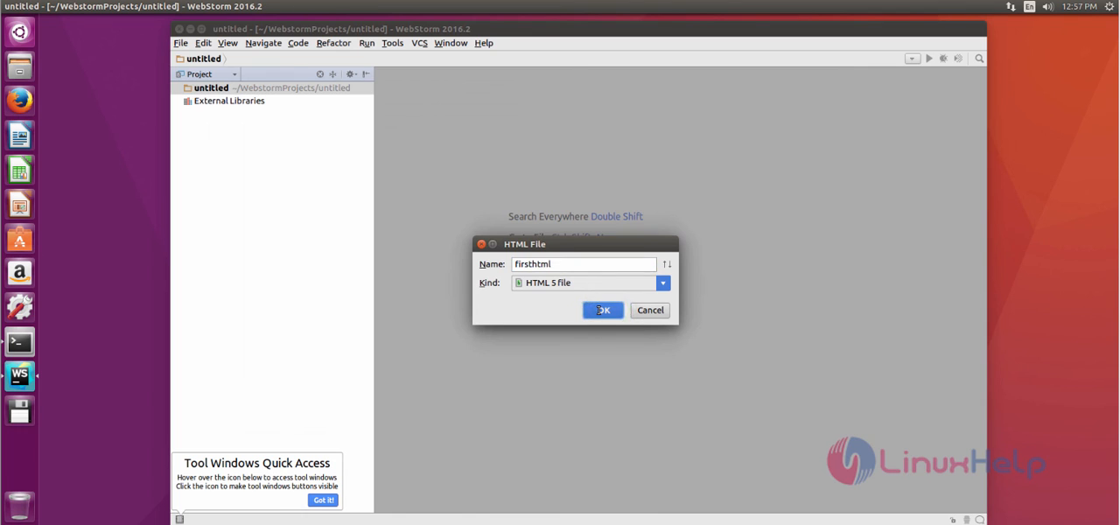
{"action": "left_click", "coordinate": [602, 309]}
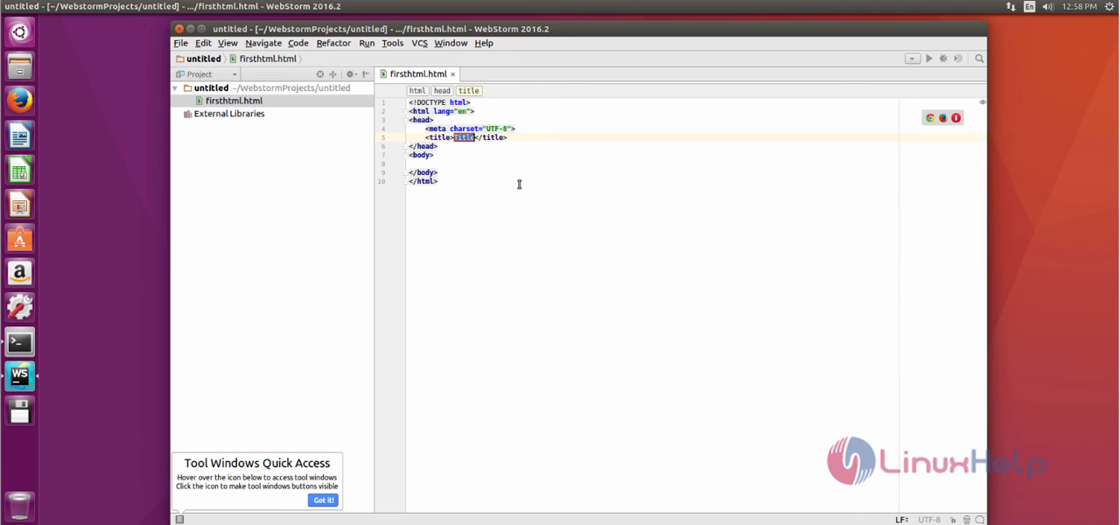
{"action": "mouse_move", "coordinate": [530, 195]}
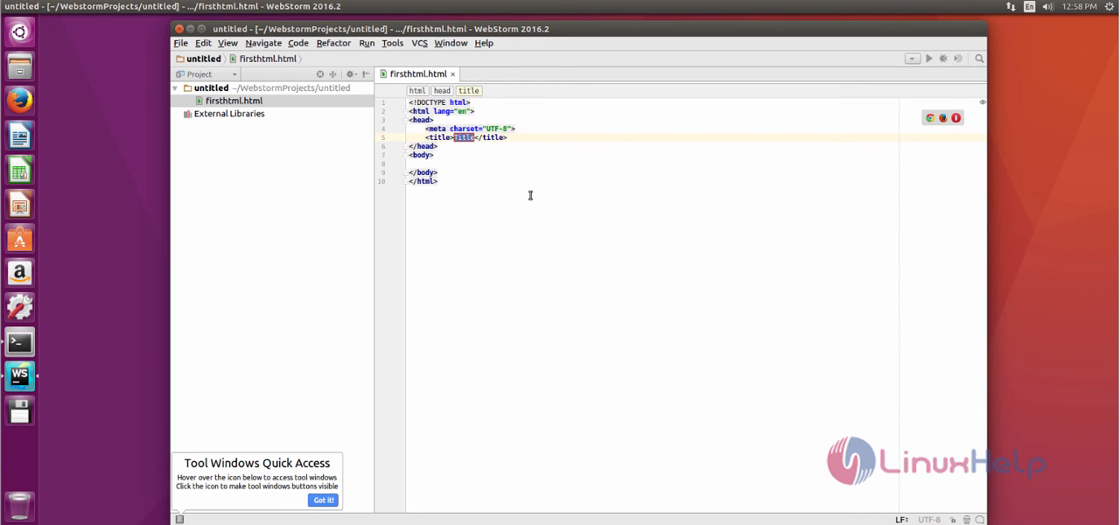